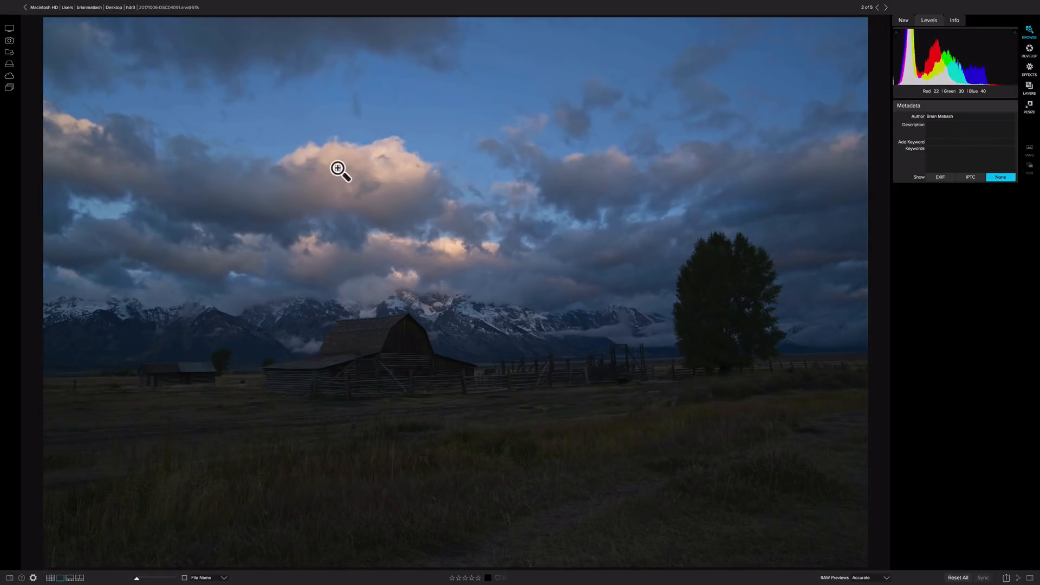
# Step: Flip through the bracketed barn exposures, view all five in the grid, and merge them into an HDR
pyautogui.click(878, 8)
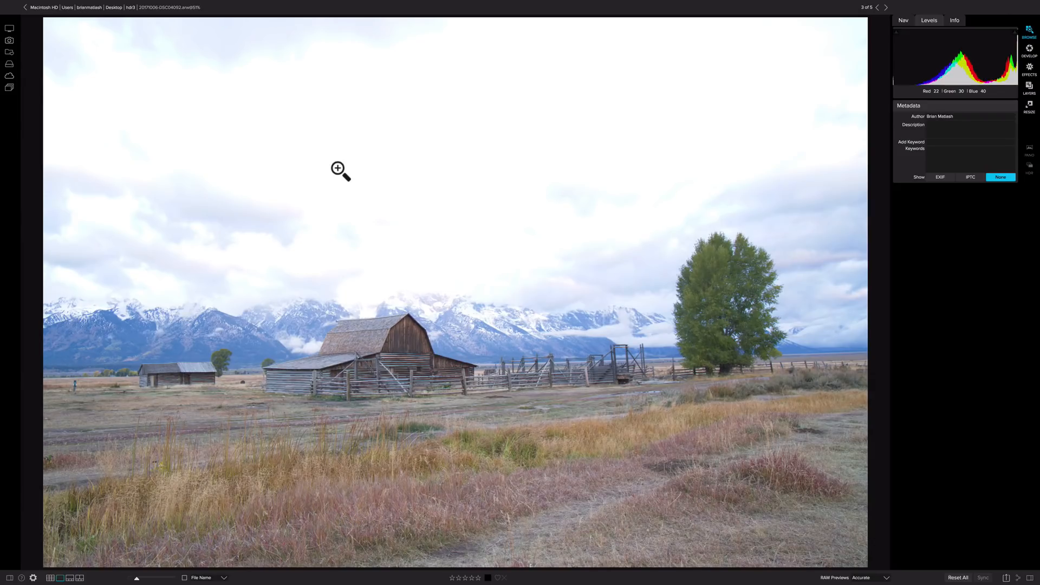
pyautogui.click(878, 8)
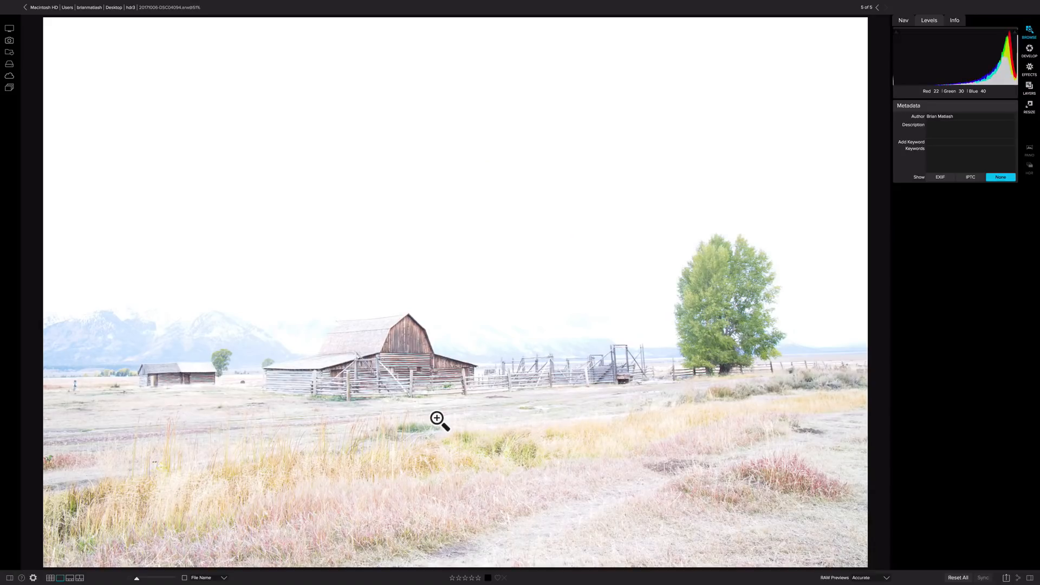
pyautogui.click(50, 577)
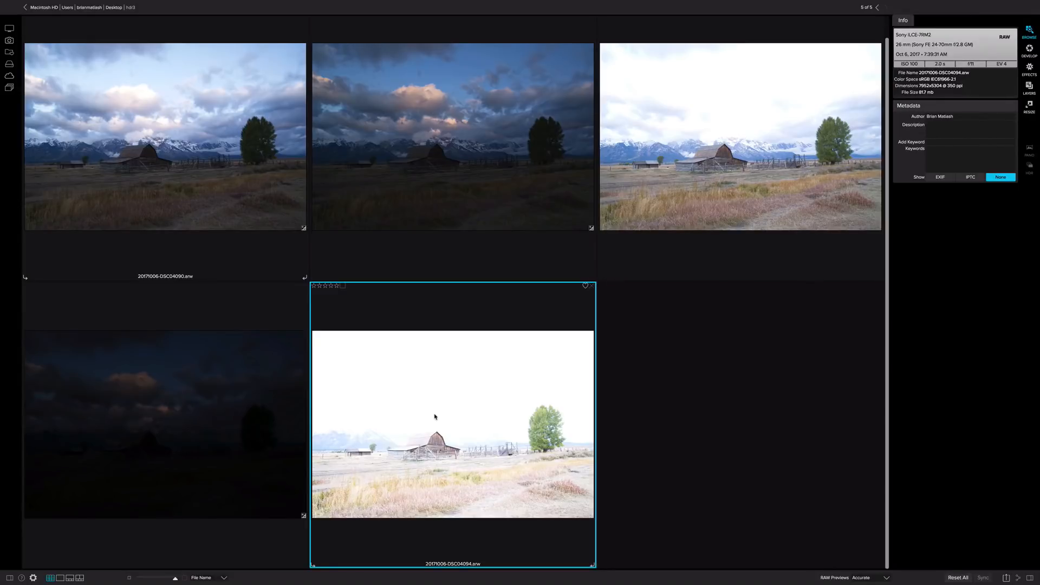
pyautogui.moveTo(437, 400)
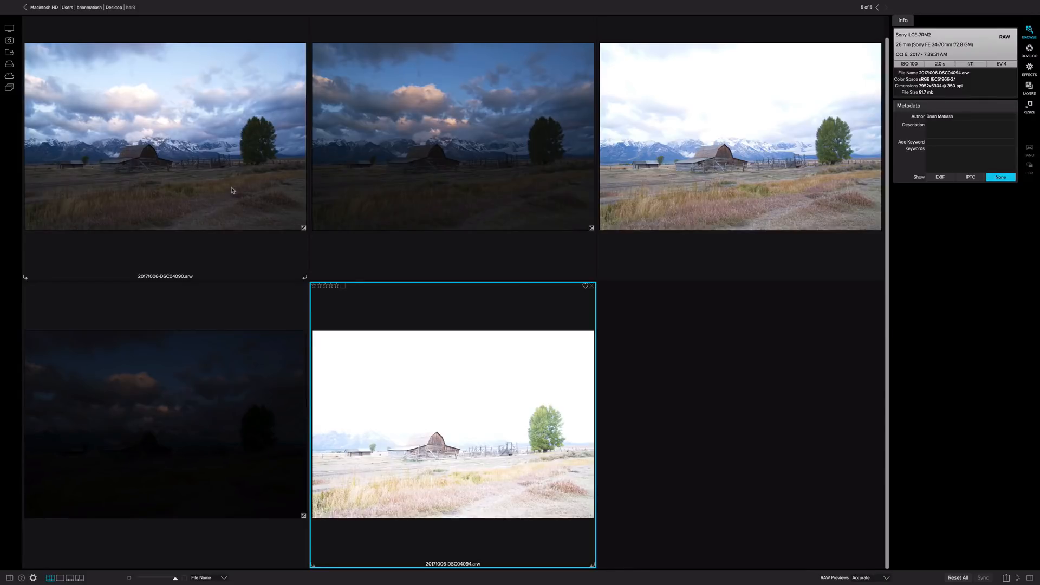
pyautogui.moveTo(197, 191)
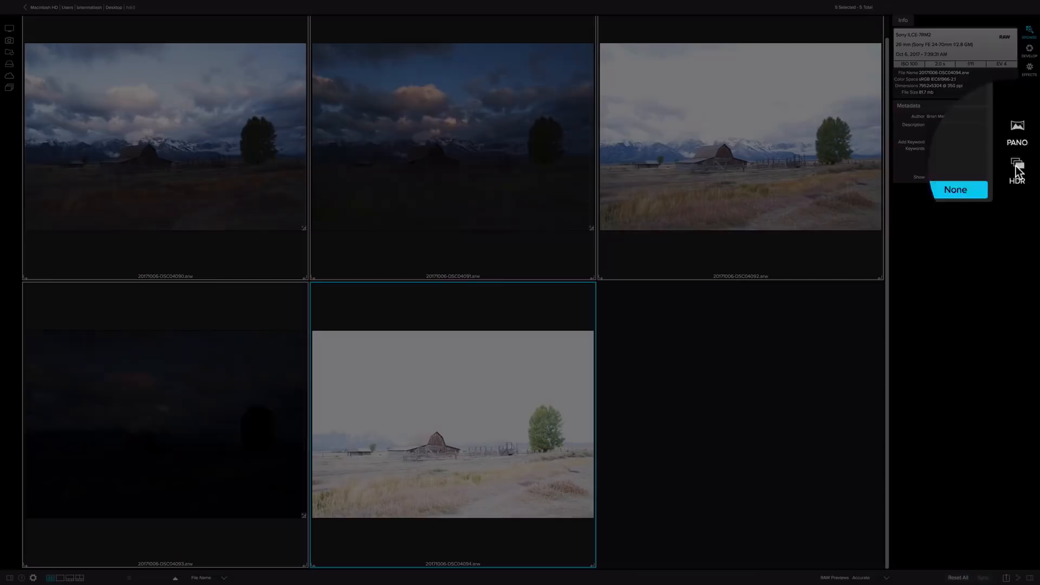
pyautogui.click(1016, 165)
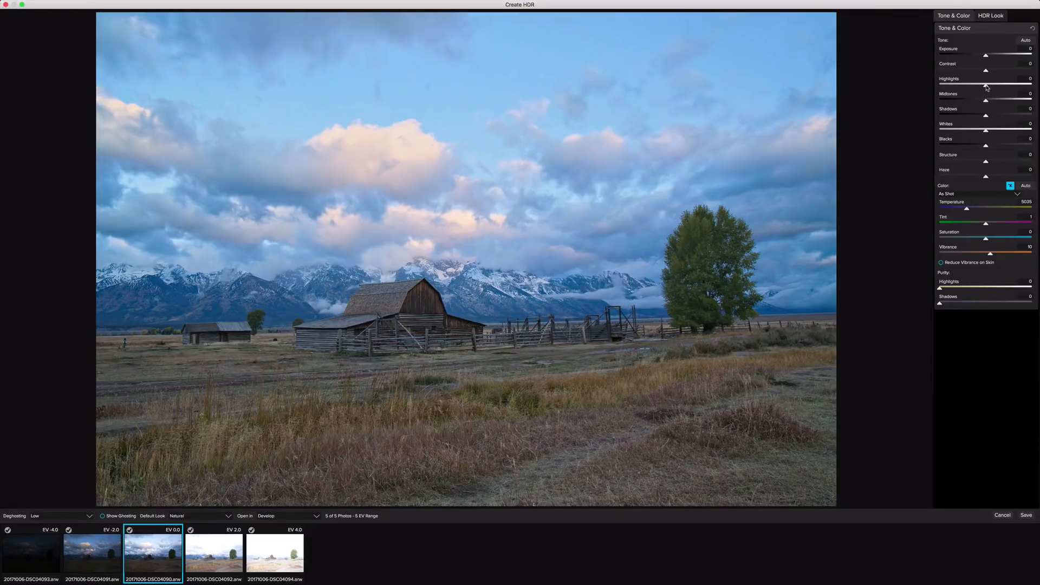
# Step: Pull Highlights down to about -74 and raise Exposure to 0.5 on the merged image
pyautogui.moveTo(985, 87); pyautogui.dragTo(967, 87)
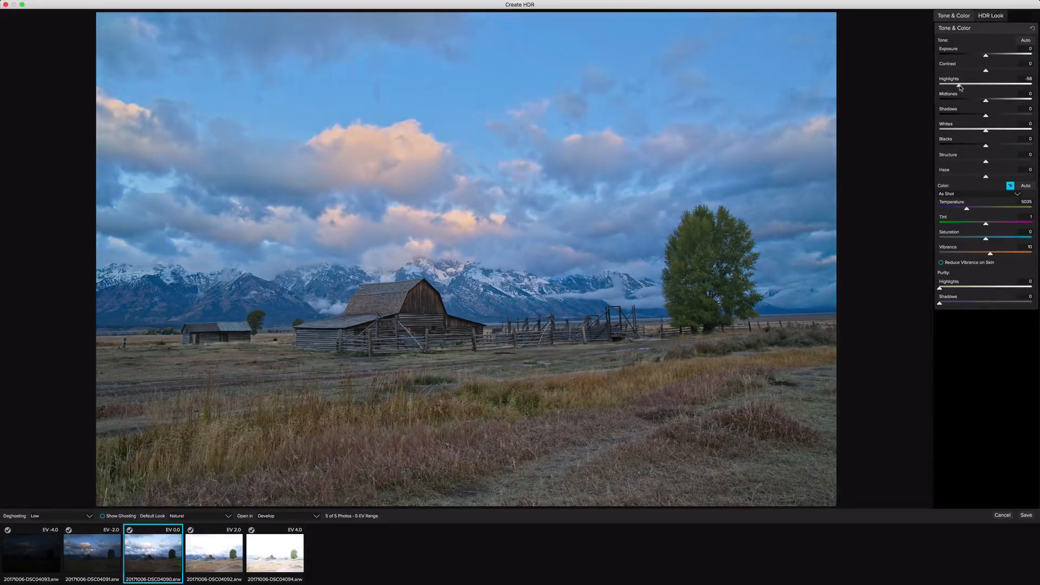
pyautogui.moveTo(965, 85); pyautogui.dragTo(962, 85)
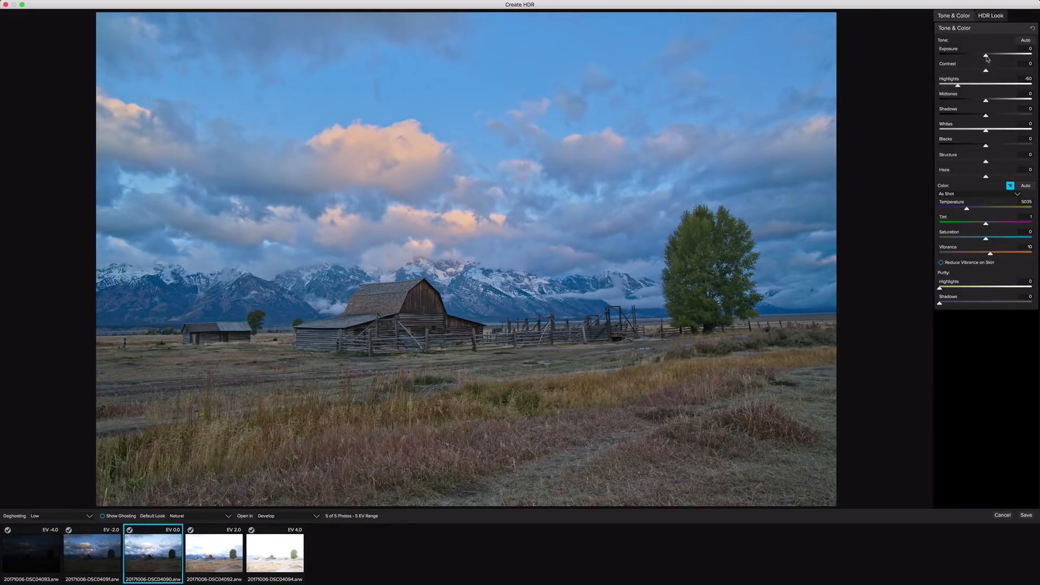
pyautogui.moveTo(985, 55); pyautogui.dragTo(987, 55)
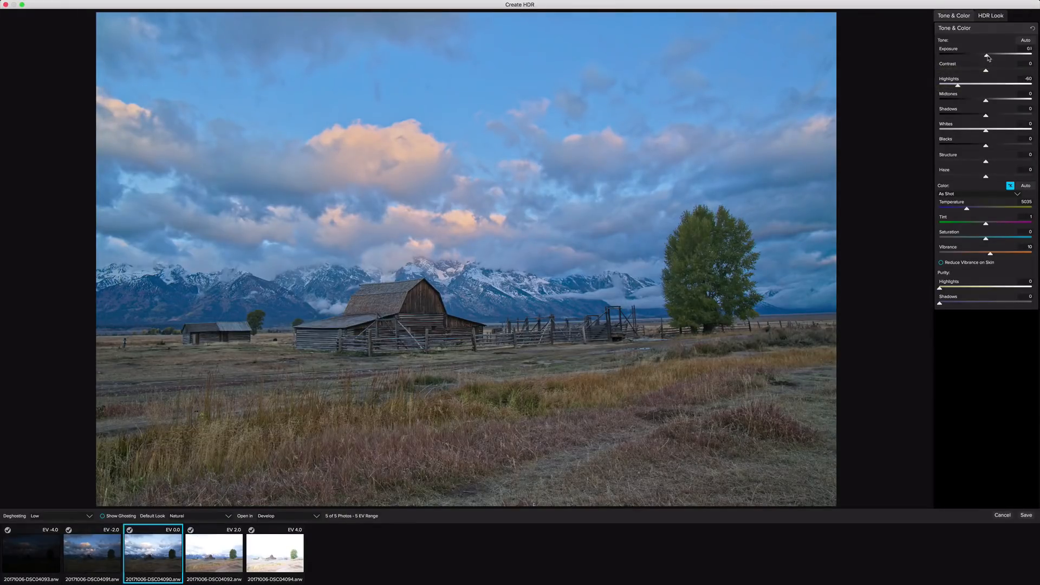
pyautogui.moveTo(987, 57); pyautogui.dragTo(992, 58)
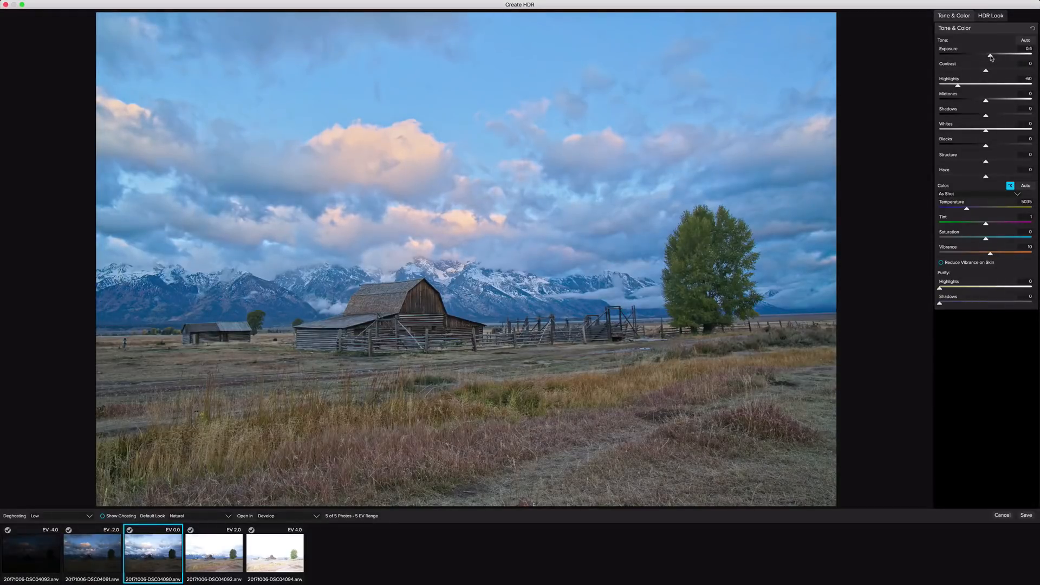
pyautogui.moveTo(957, 85); pyautogui.dragTo(952, 85)
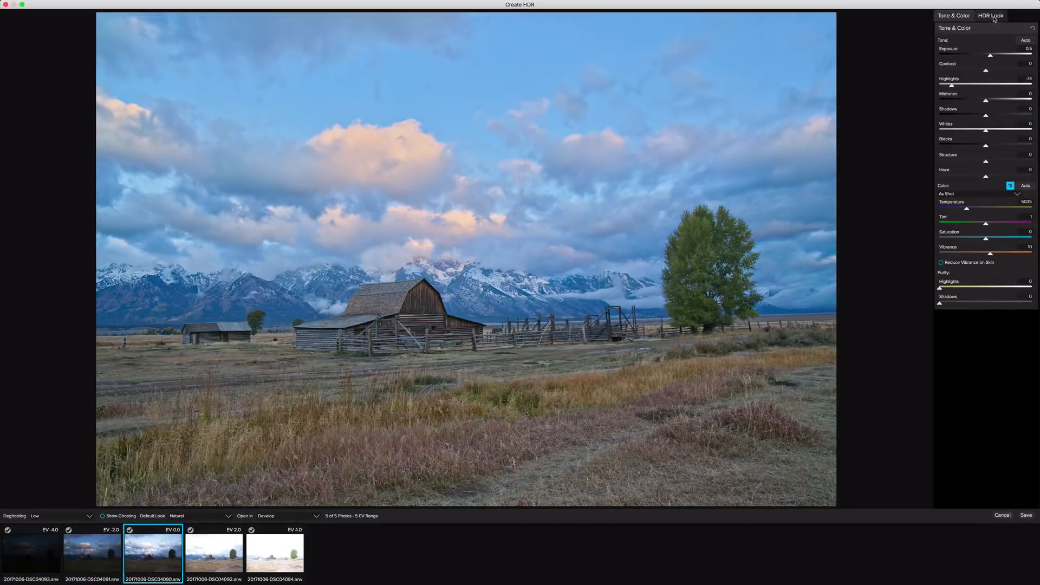
# Step: In HDR Look, lower Compression to 35 and add Clarity 9 and Glow 4
pyautogui.click(989, 15)
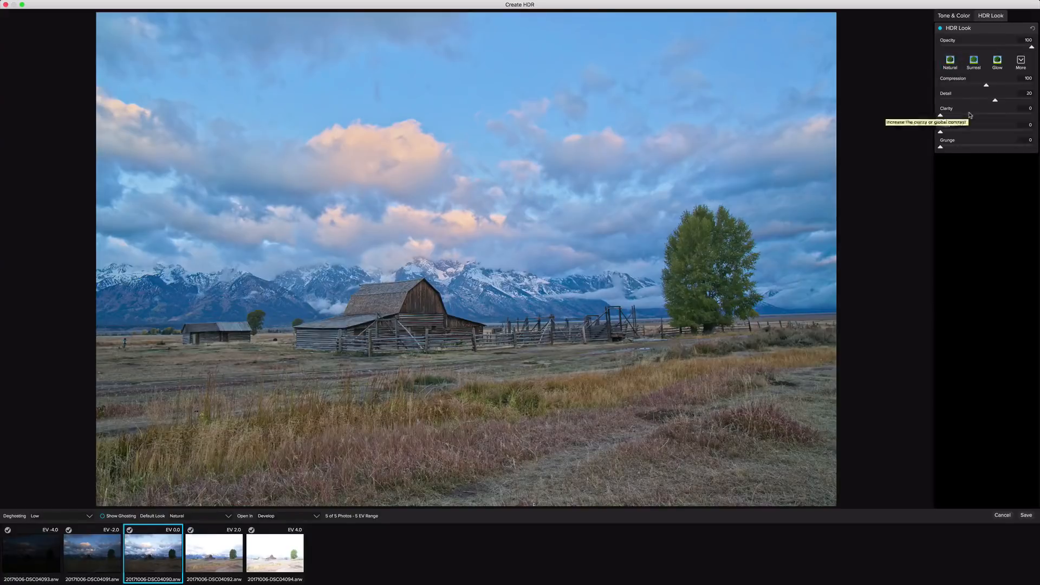
pyautogui.moveTo(827, 232)
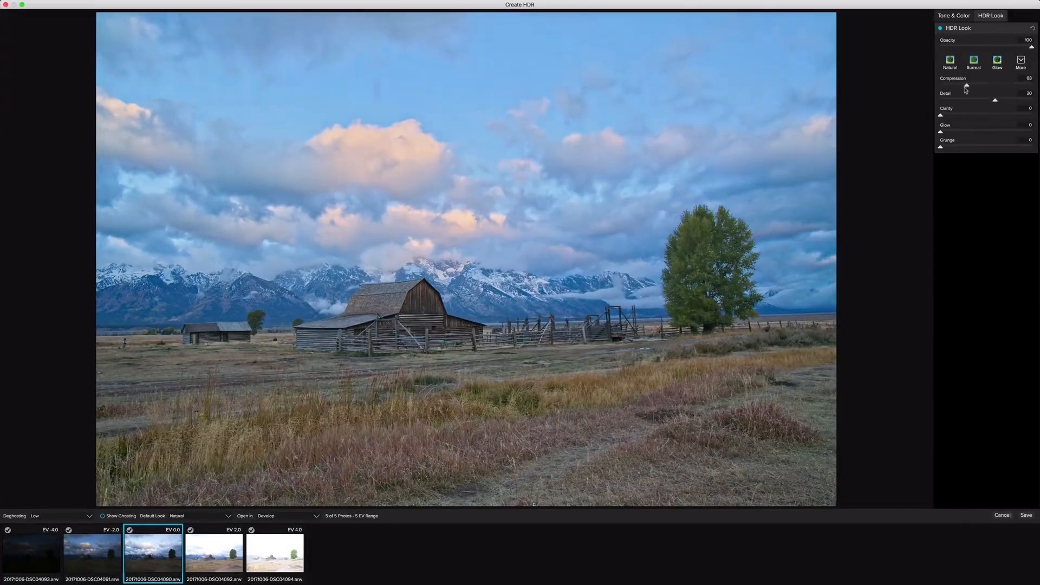
pyautogui.moveTo(965, 85); pyautogui.dragTo(956, 84)
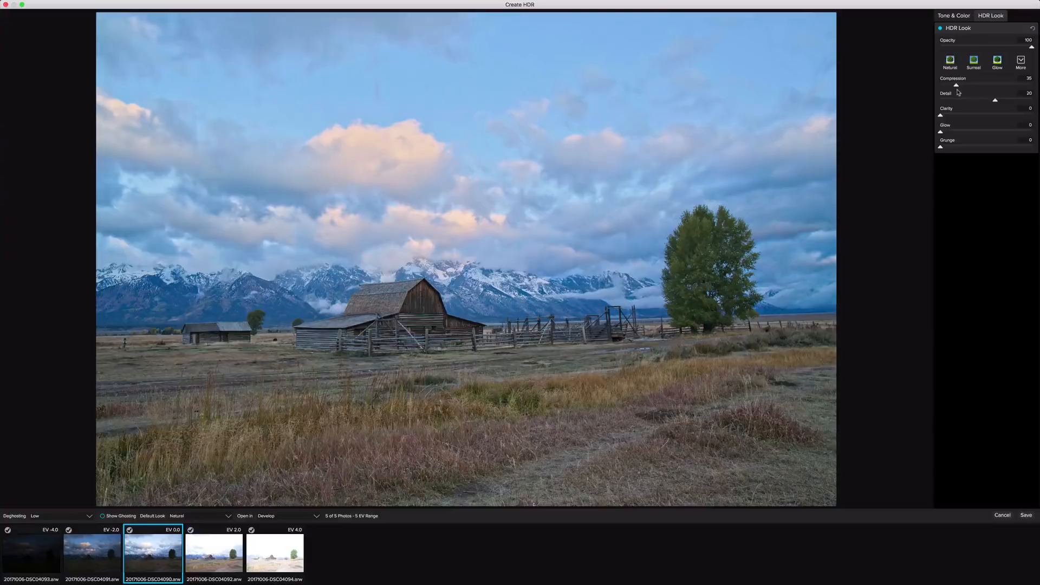
pyautogui.moveTo(941, 114); pyautogui.dragTo(947, 115)
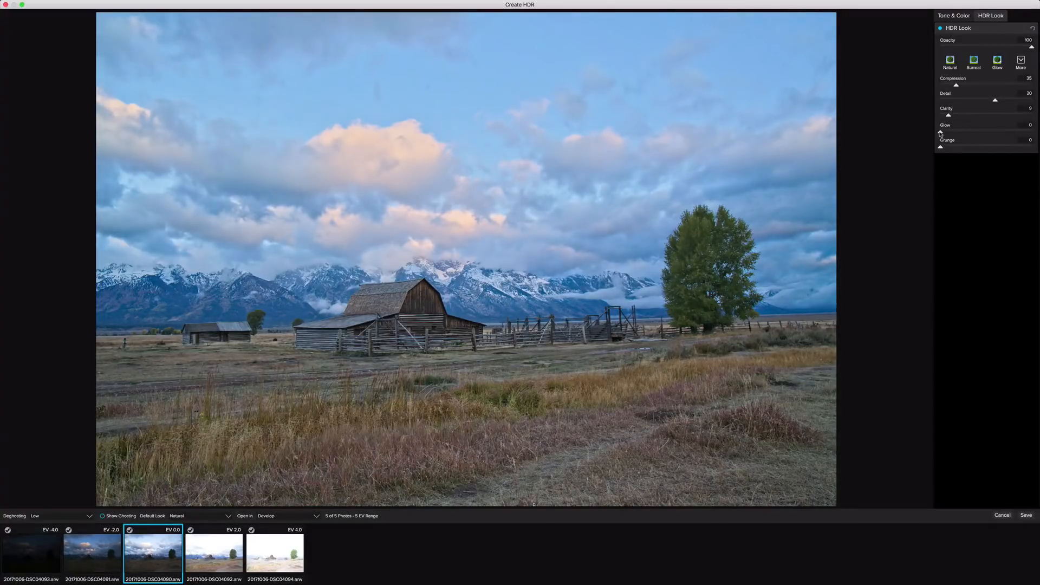
pyautogui.moveTo(937, 132); pyautogui.dragTo(941, 132)
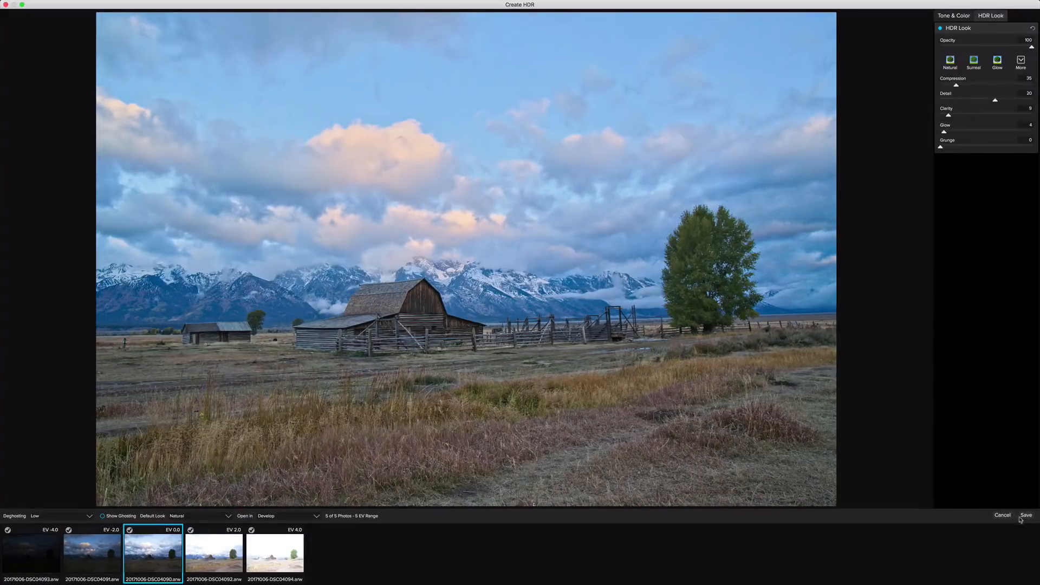
# Step: Save the HDR, then paint a local adjustment with Exposure 0 and Highlights -52 over the sky
pyautogui.click(1025, 516)
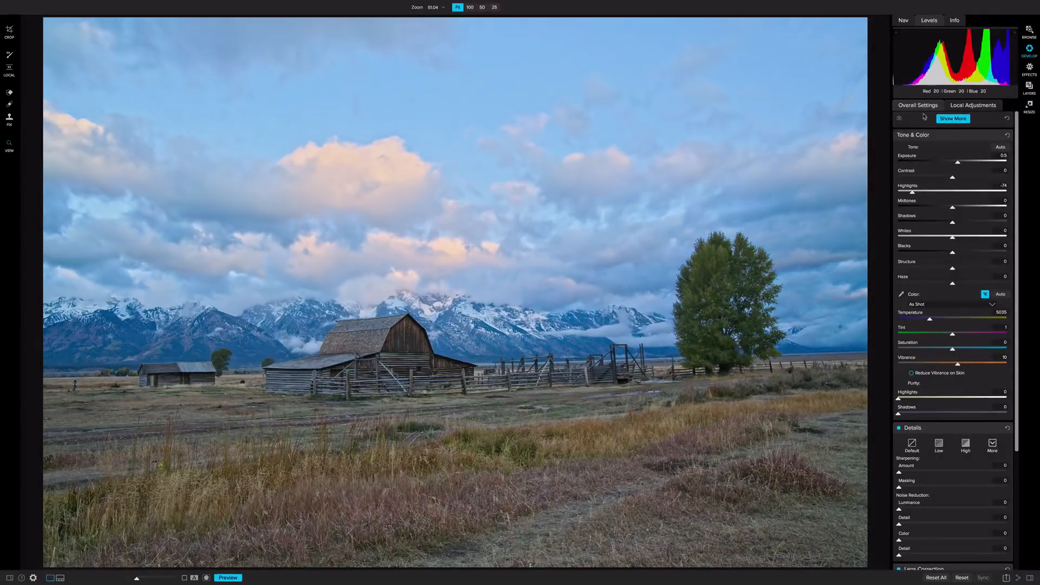
pyautogui.click(973, 105)
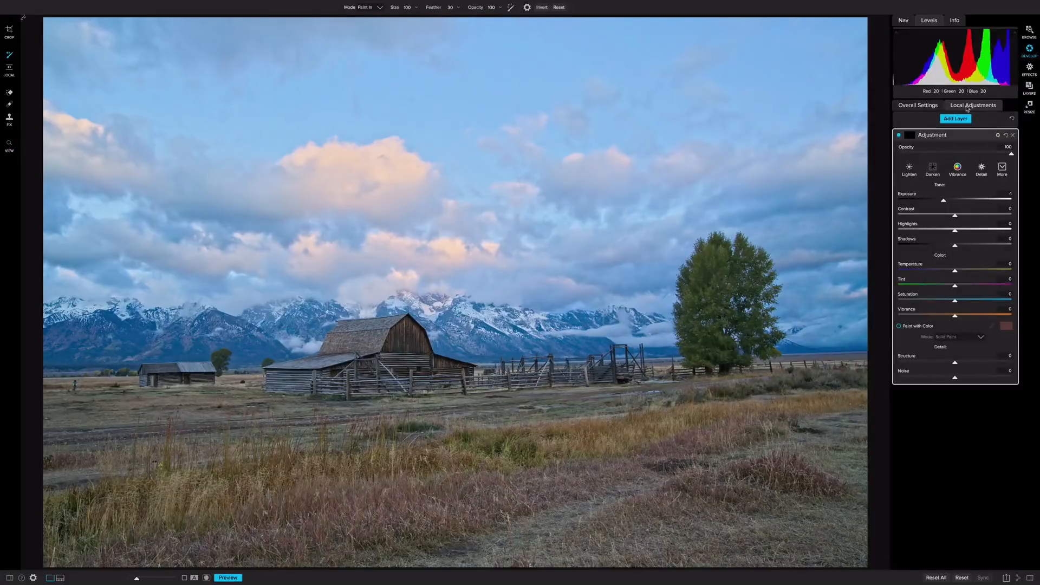
pyautogui.moveTo(944, 200); pyautogui.dragTo(953, 199)
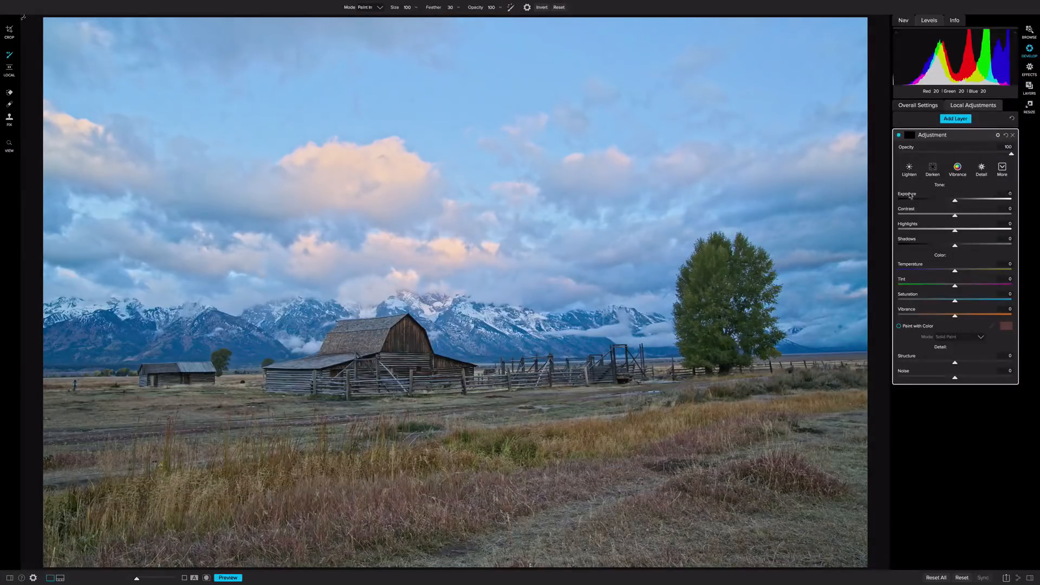
pyautogui.moveTo(973, 231); pyautogui.dragTo(930, 231)
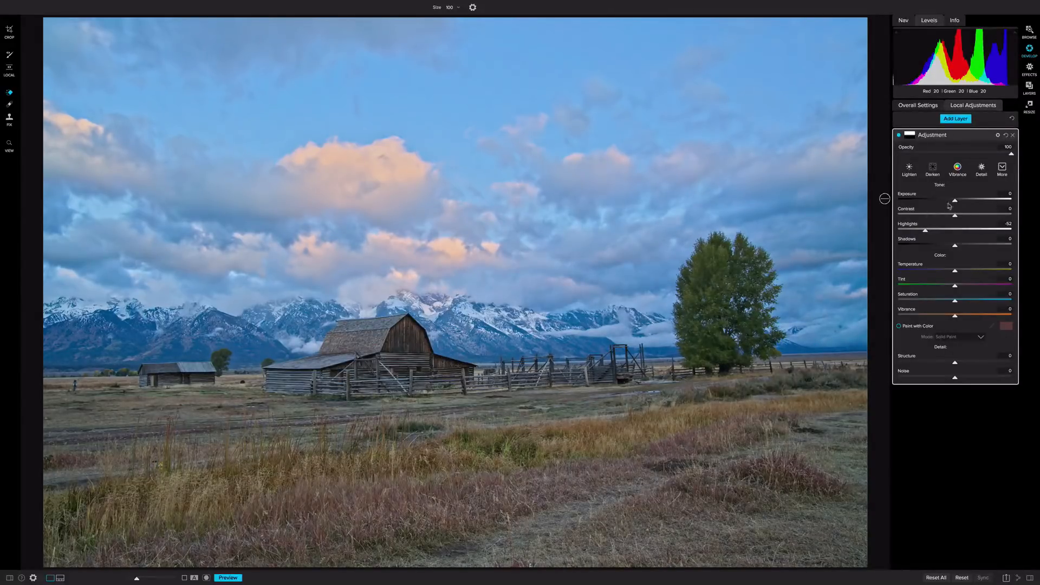
pyautogui.moveTo(954, 201); pyautogui.dragTo(961, 201)
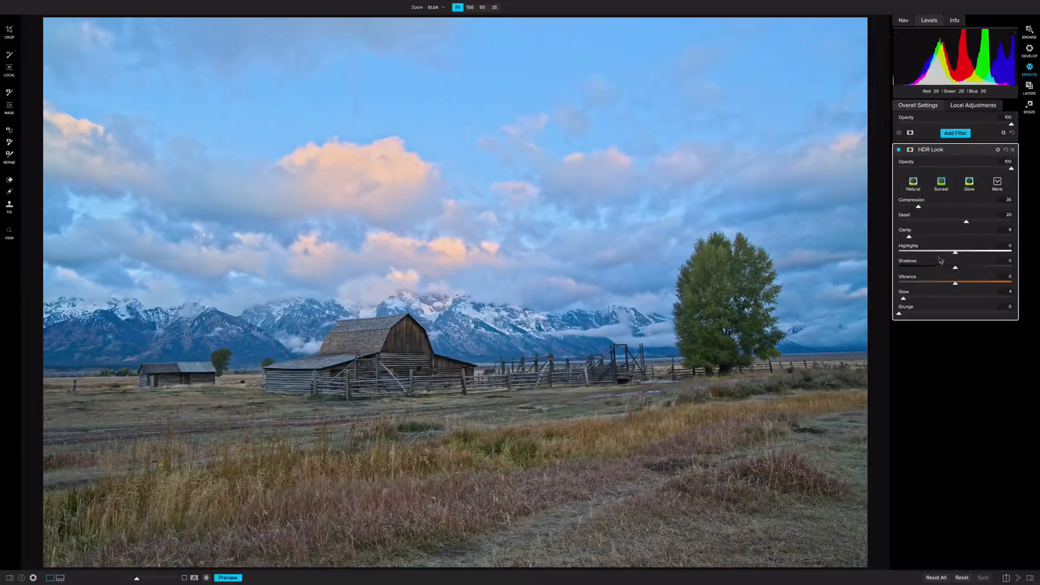
pyautogui.moveTo(956, 253)
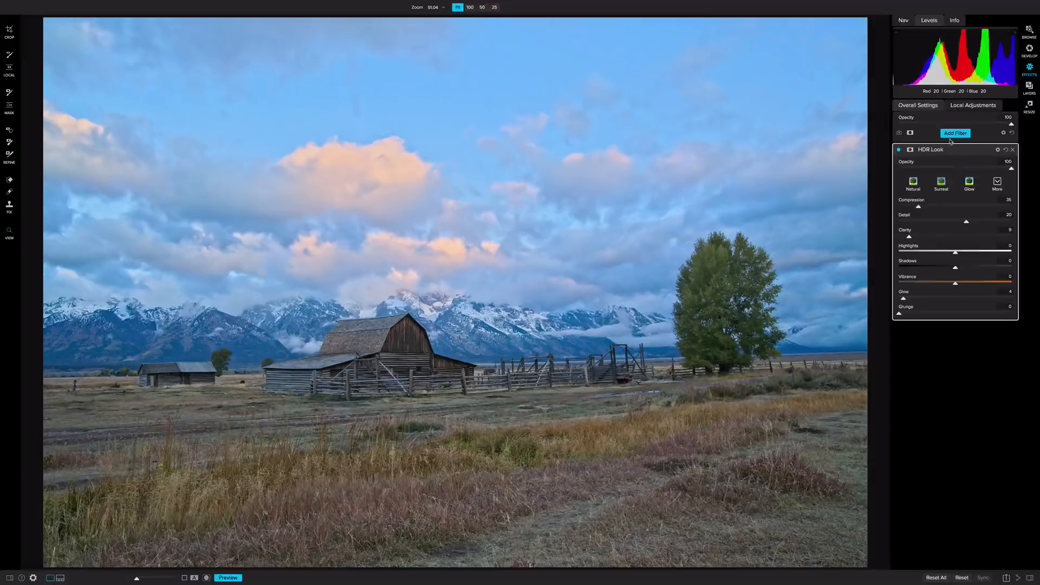
# Step: Add a Dynamic Contrast filter above the HDR Look filter in Effects
pyautogui.click(956, 134)
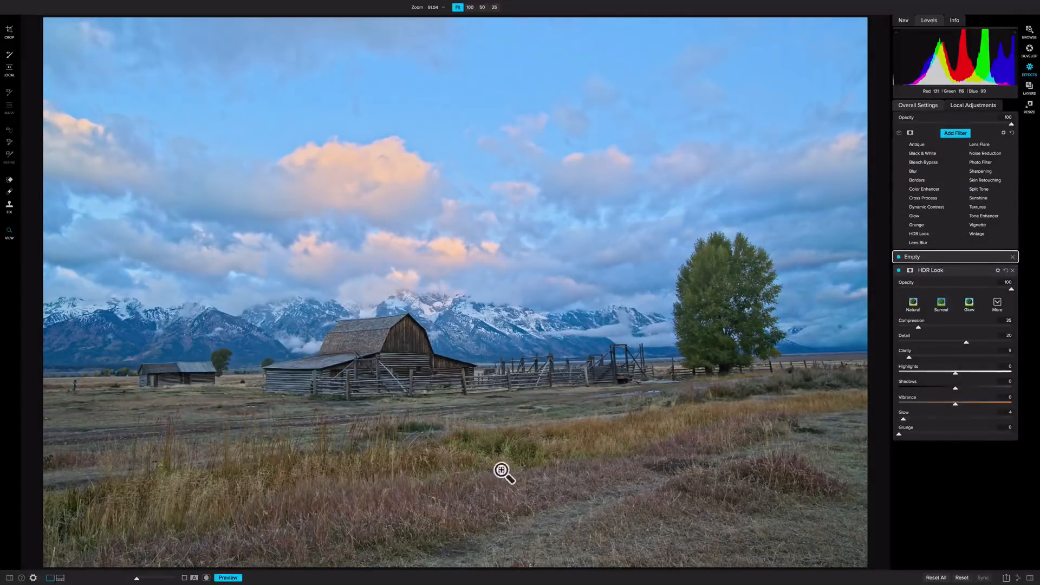
pyautogui.click(926, 206)
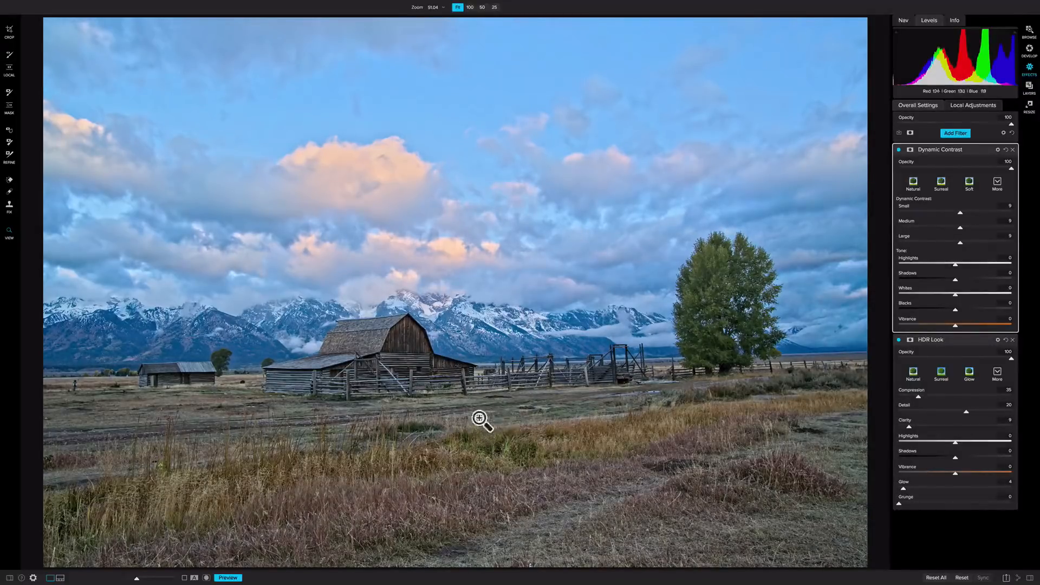
pyautogui.moveTo(764, 309)
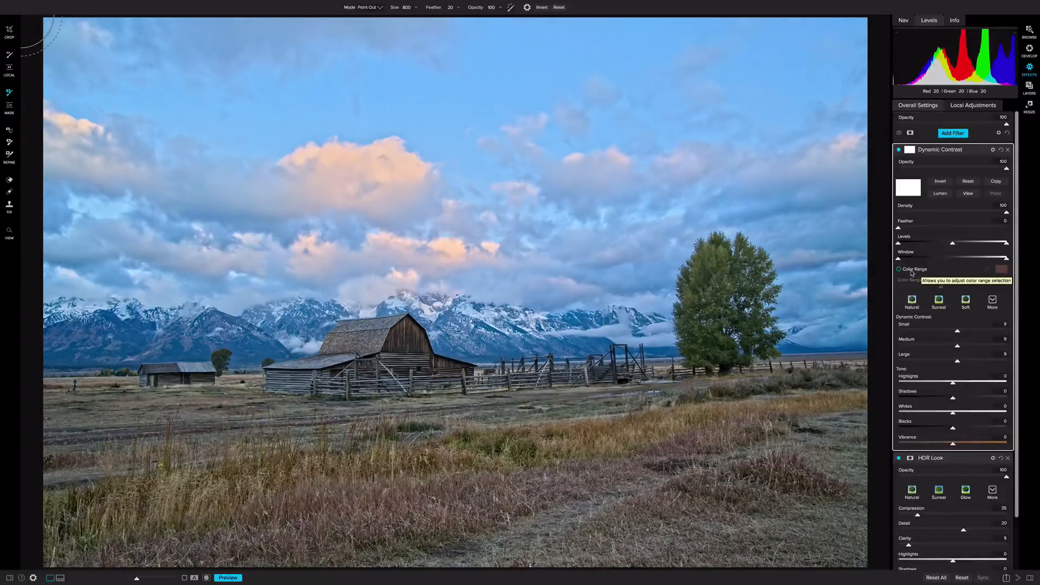
# Step: Enable Color Range masking on Dynamic Contrast with a sampled brown tone and show the mask
pyautogui.click(900, 269)
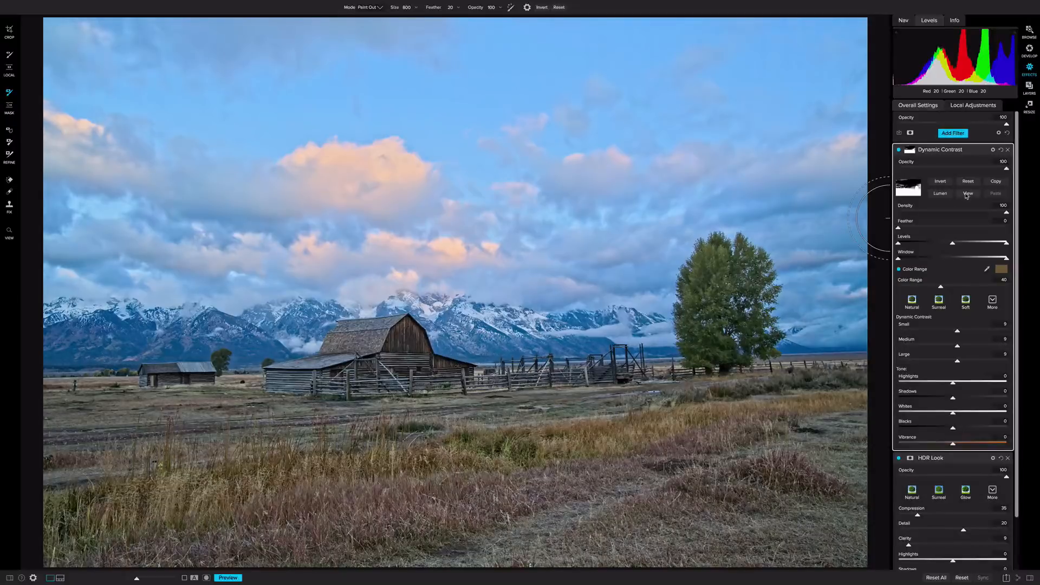
pyautogui.click(968, 193)
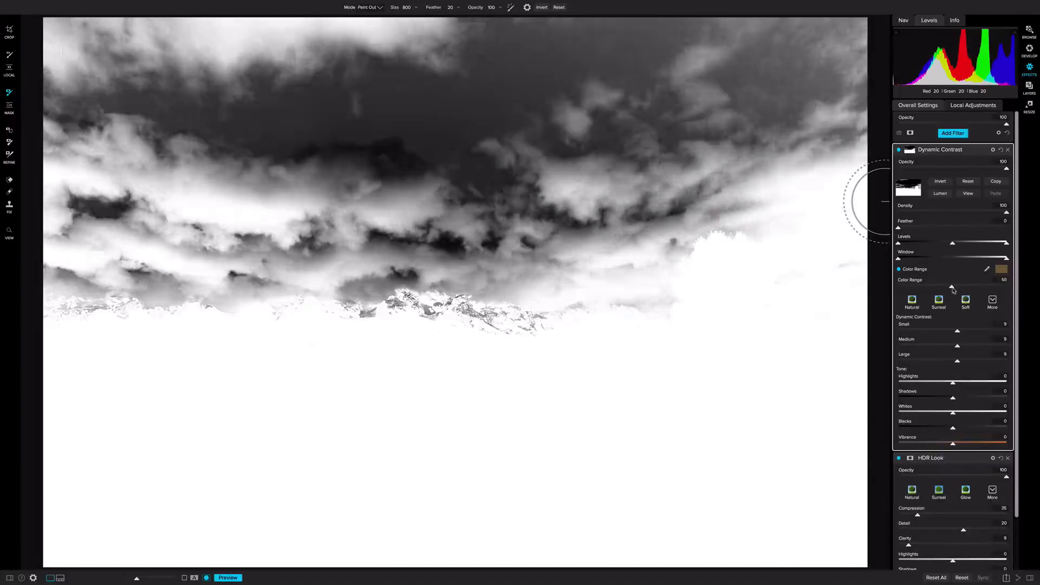
# Step: Narrow the Color Range to 23 so only barn, tree and grass remain, hide the mask and set Opacity 62
pyautogui.click(966, 303)
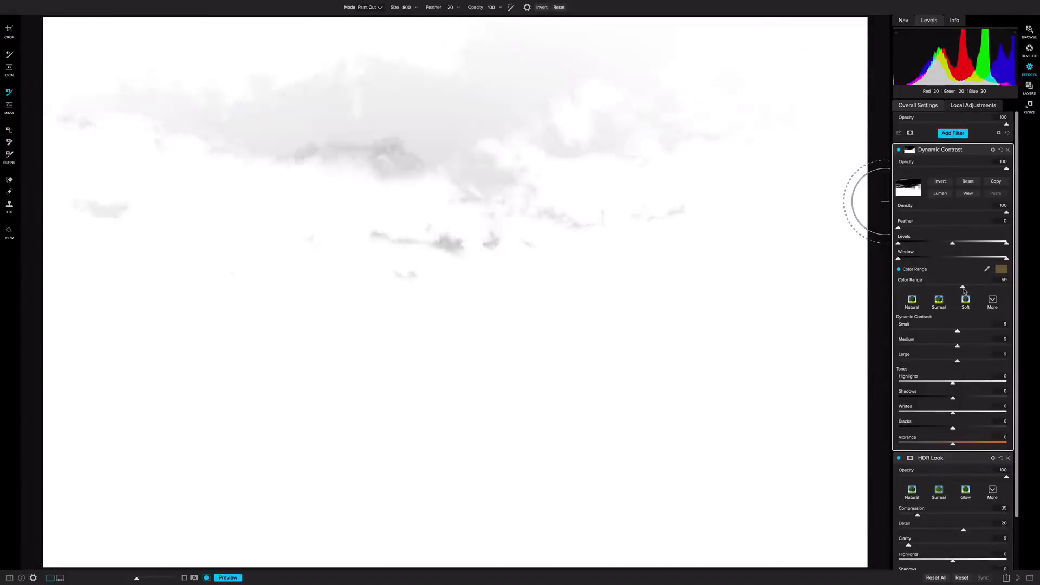
pyautogui.moveTo(962, 286); pyautogui.dragTo(968, 286)
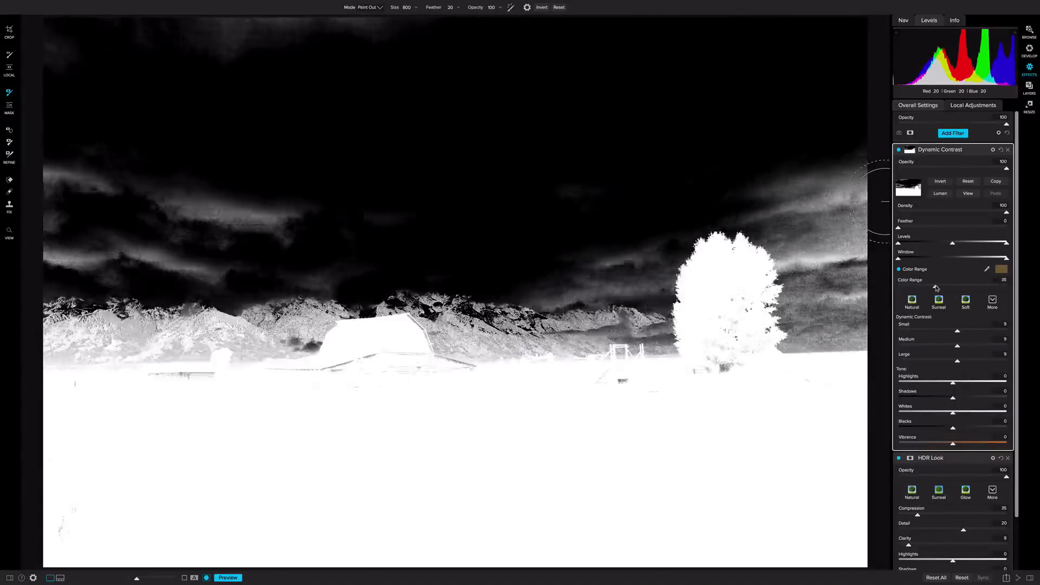
pyautogui.moveTo(955, 286); pyautogui.dragTo(928, 286)
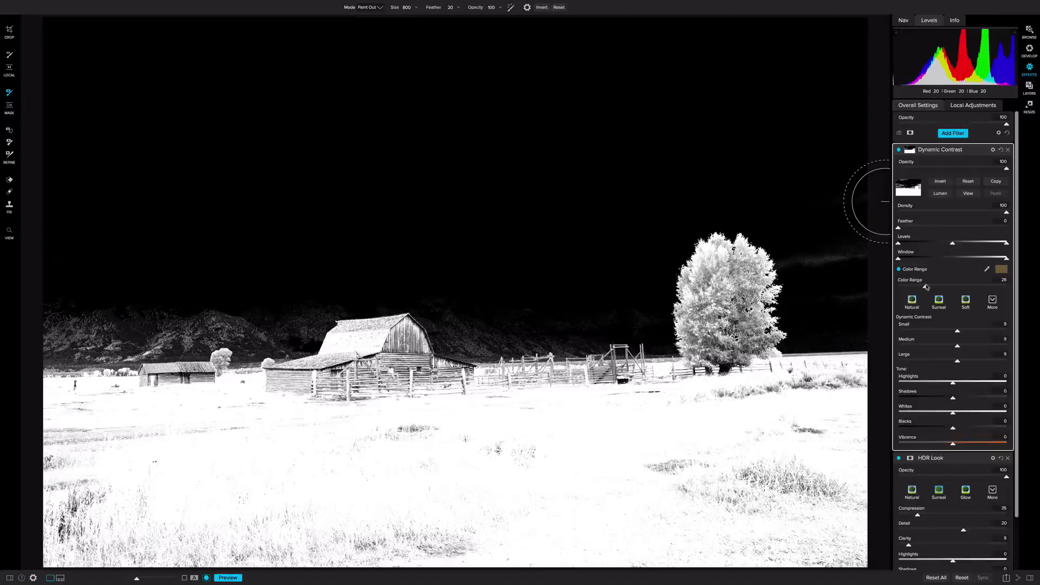
pyautogui.moveTo(928, 286); pyautogui.dragTo(915, 286)
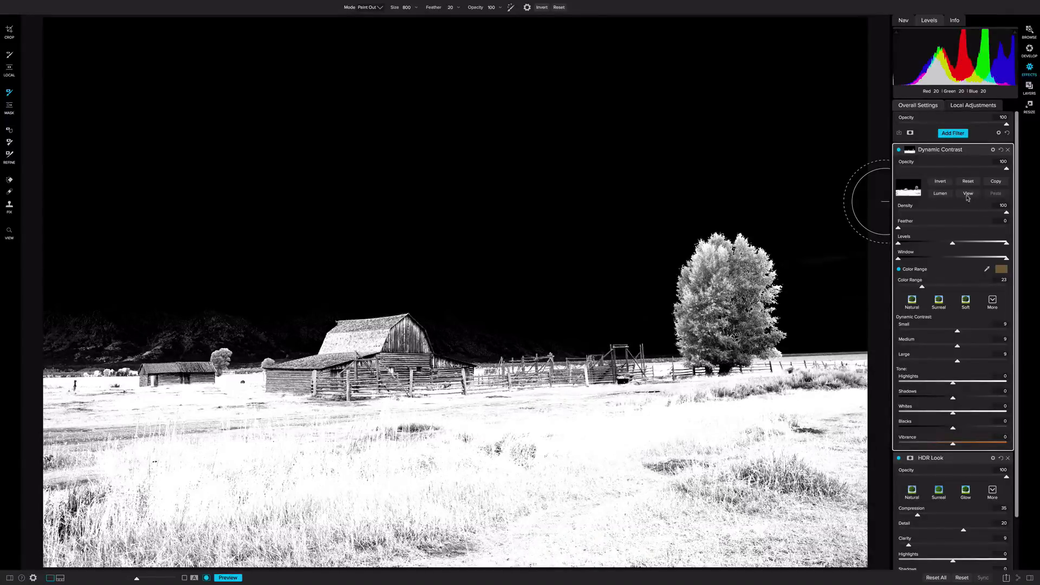
pyautogui.click(968, 193)
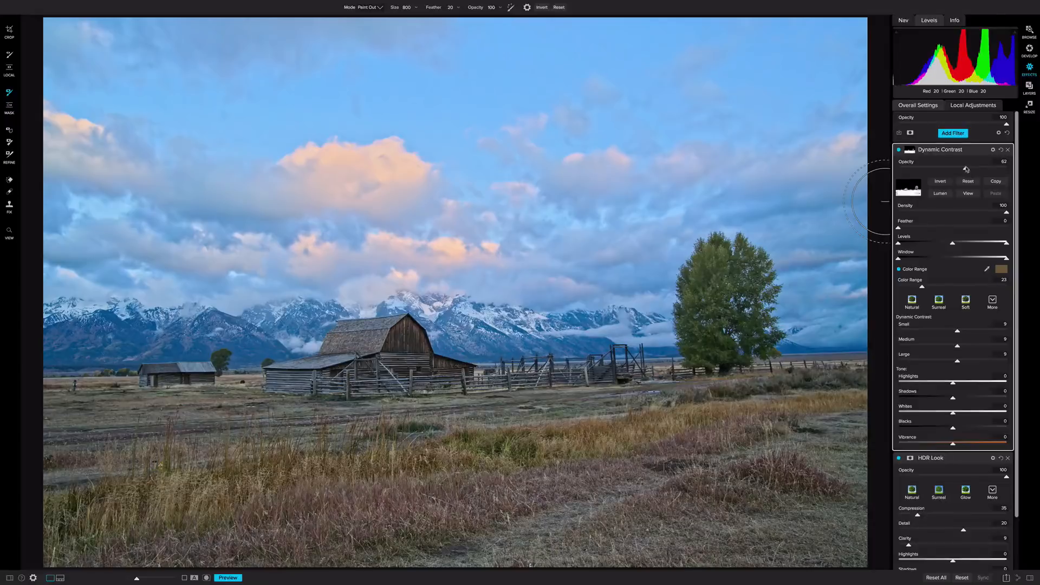
pyautogui.click(952, 133)
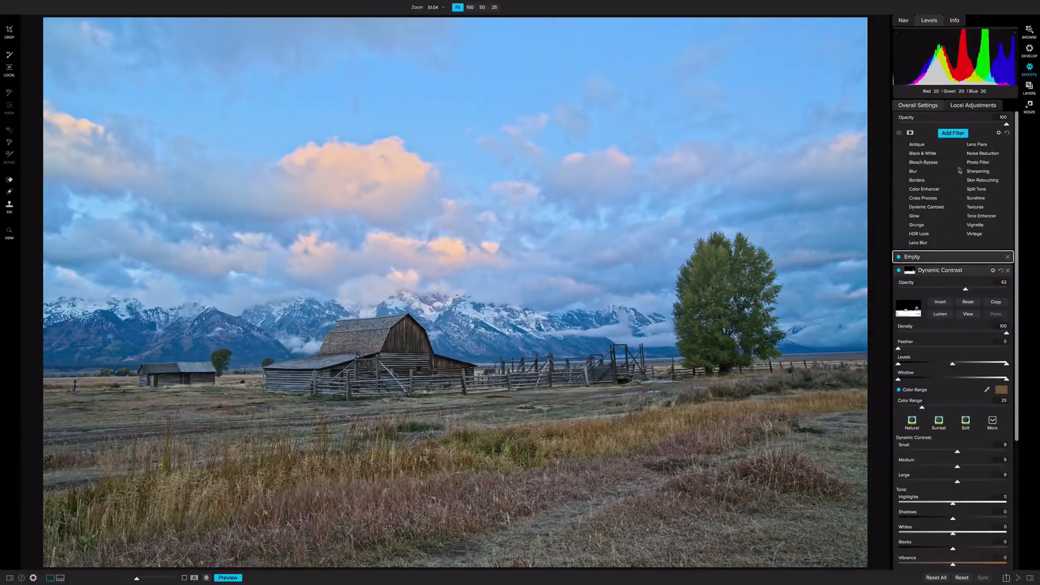
# Step: Add a Sunshine filter with Amount 26, Warmth 10 and Saturation 7
pyautogui.click(975, 197)
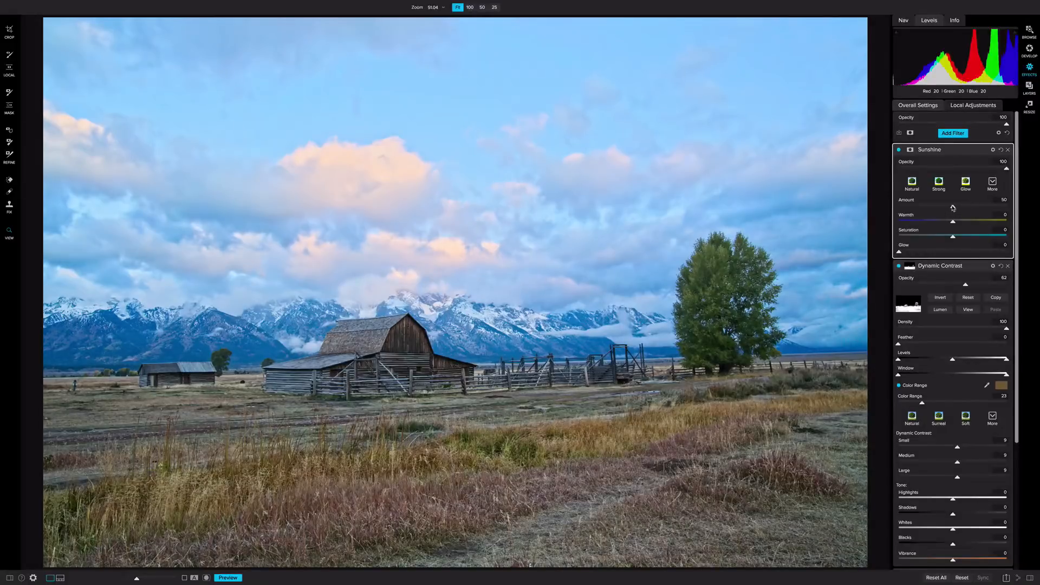
pyautogui.moveTo(953, 207); pyautogui.dragTo(926, 207)
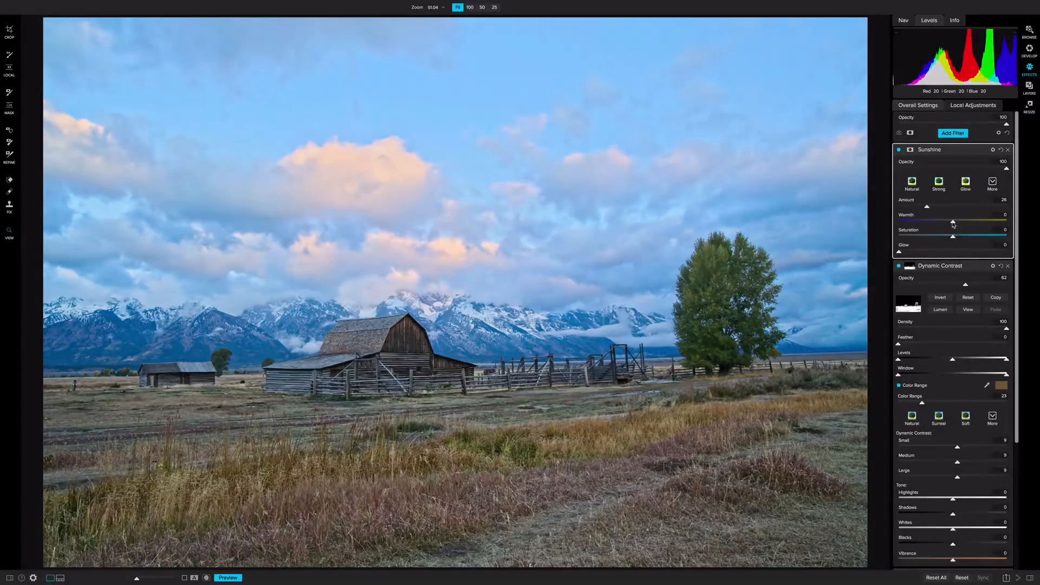
pyautogui.moveTo(919, 222); pyautogui.dragTo(965, 221)
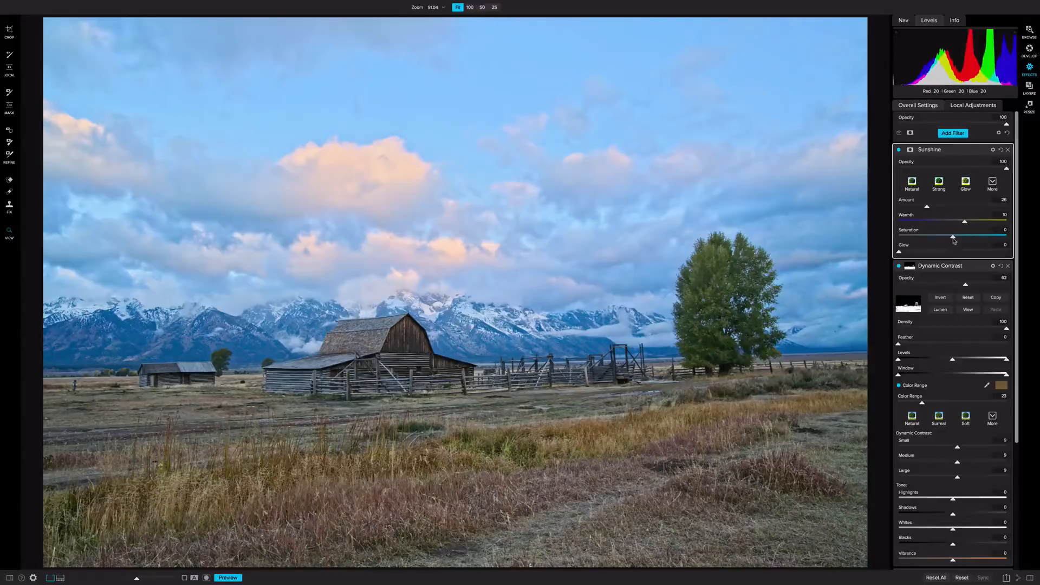
pyautogui.moveTo(954, 237); pyautogui.dragTo(961, 237)
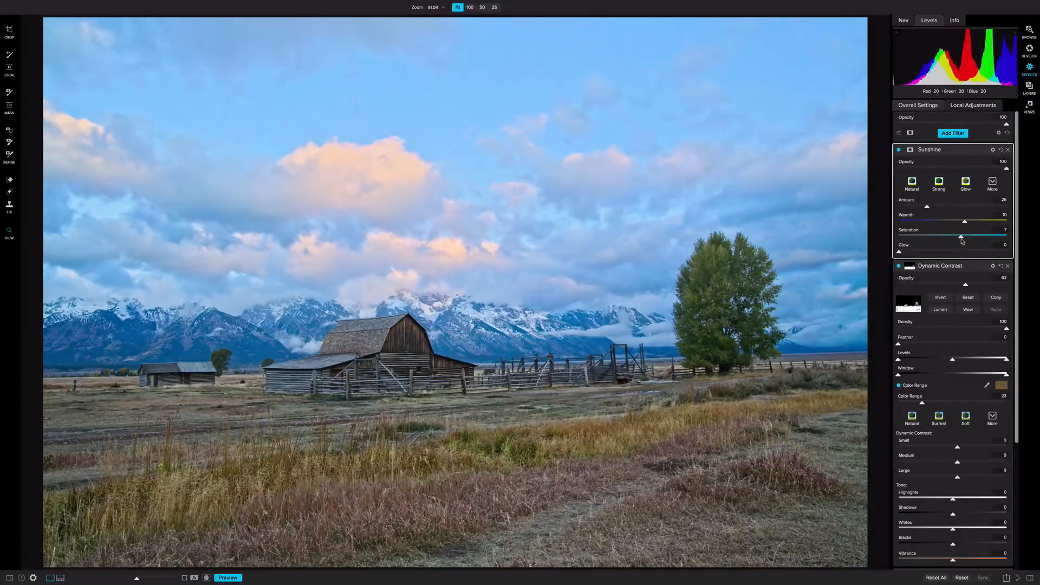
# Step: Blend the Sunshine filter as Soft Light at reduced opacity
pyautogui.click(993, 149)
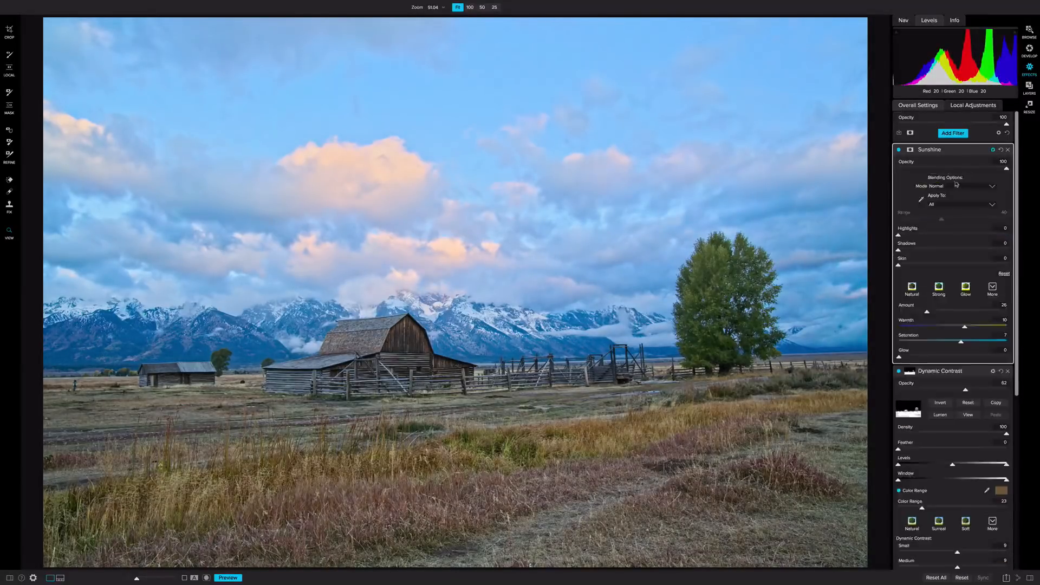
pyautogui.click(962, 185)
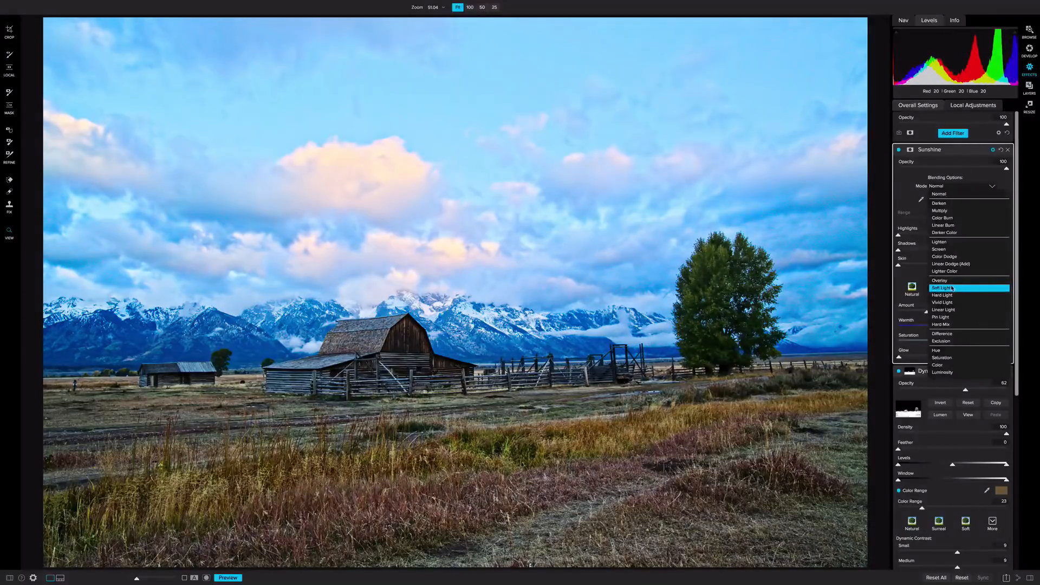
pyautogui.click(941, 288)
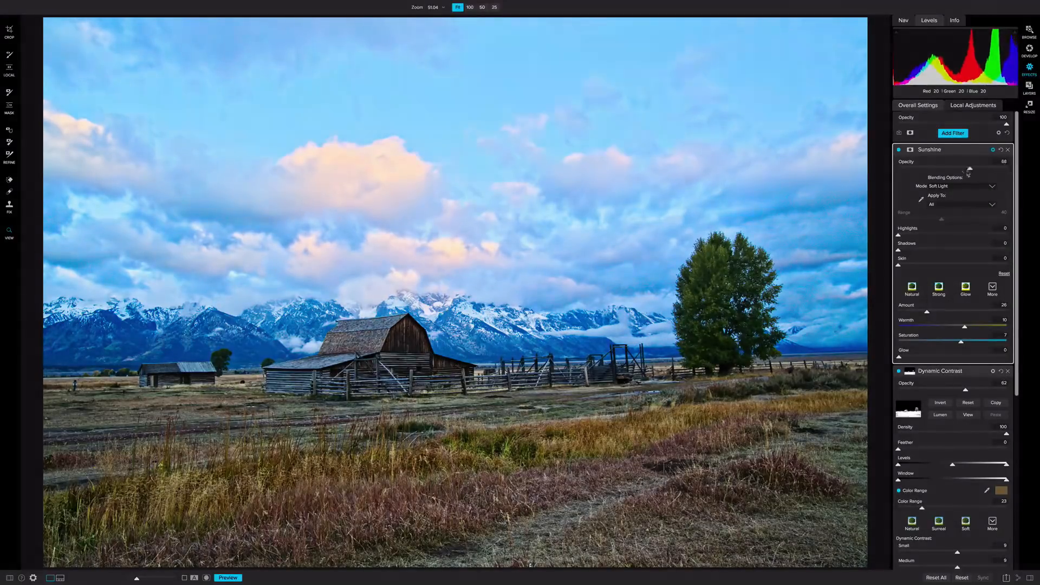
pyautogui.moveTo(988, 168); pyautogui.dragTo(944, 168)
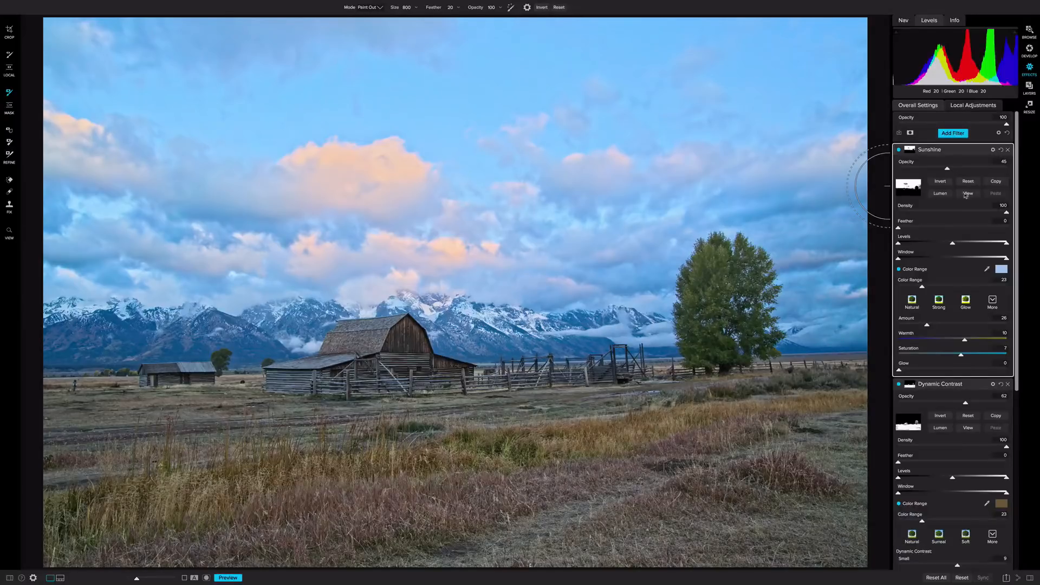
# Step: Toggle the Sunshine filter off and back on to compare its warming effect
pyautogui.click(900, 150)
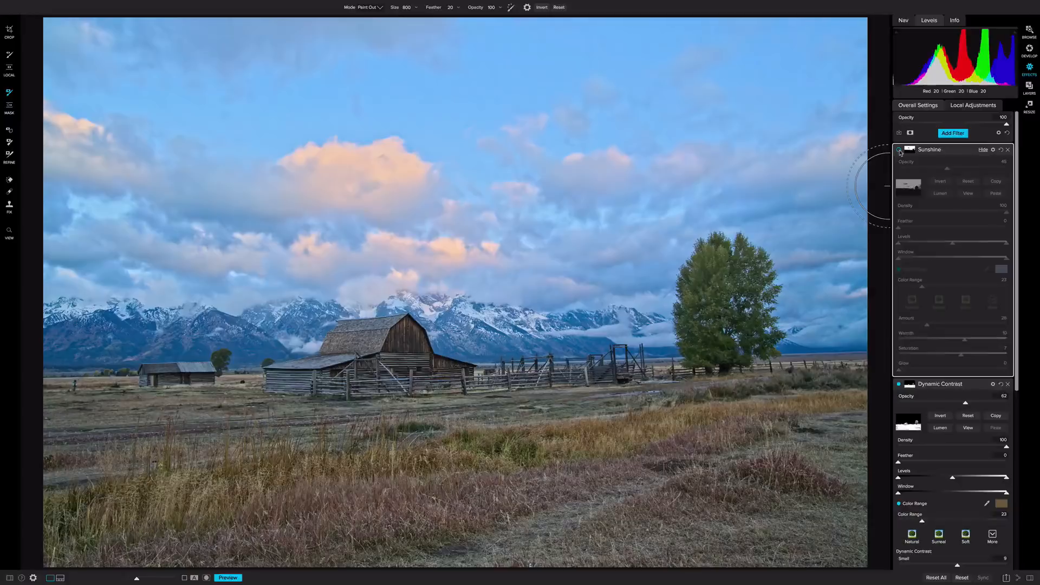
pyautogui.click(900, 150)
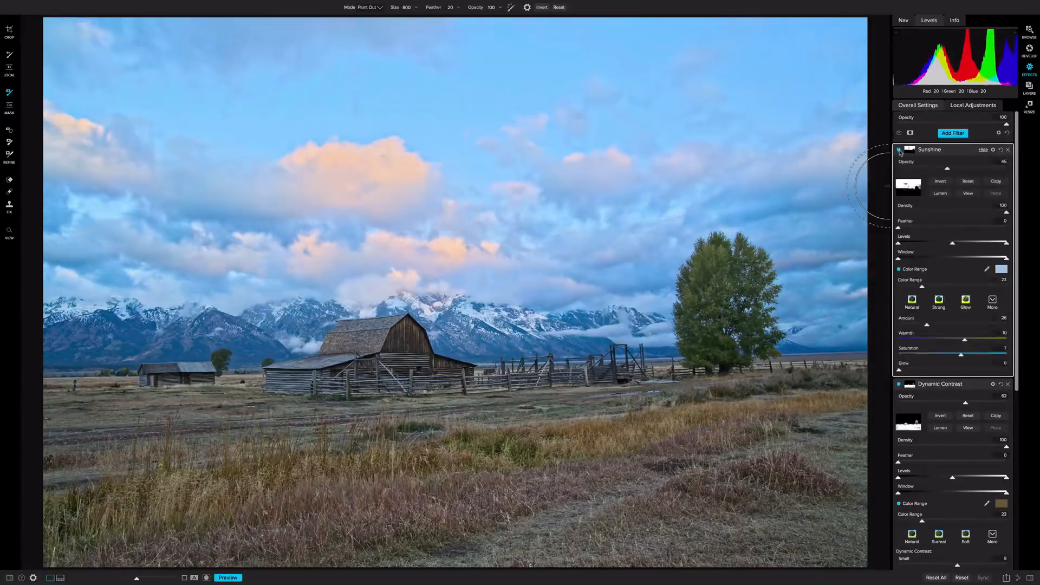